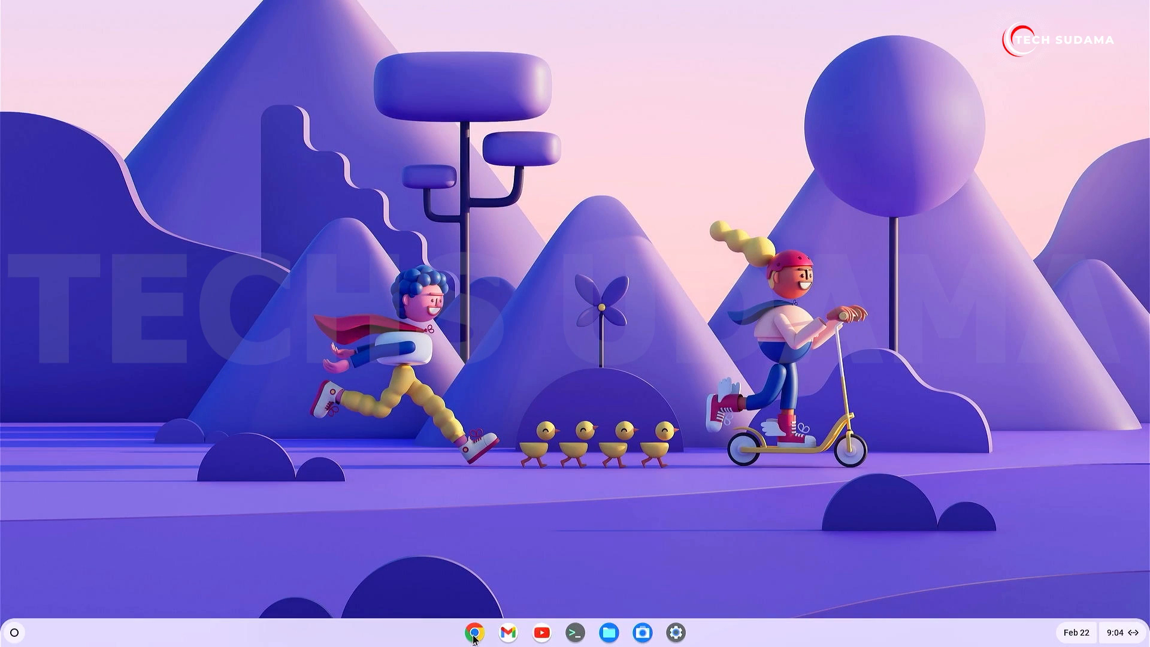
Set the 'Debian version for new Crostini containers' flag to Bookworm in chrome://flags, then restart
{"action": "left_click", "coordinate": [477, 632]}
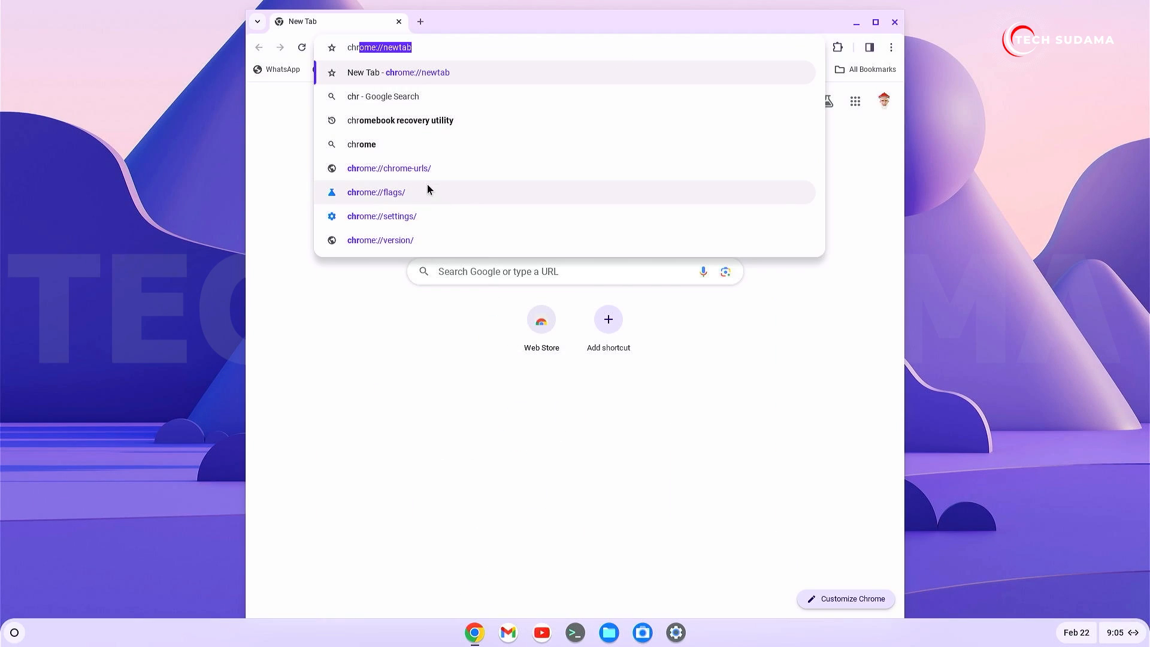
{"action": "left_click", "coordinate": [376, 192]}
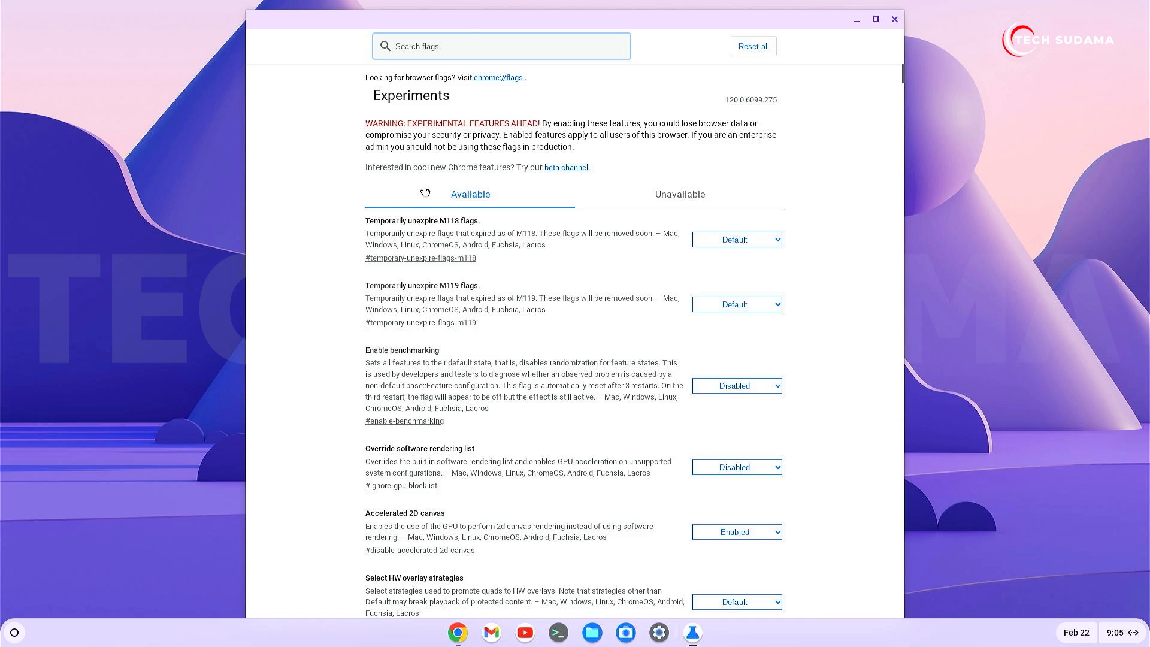
{"action": "type", "text": "debian"}
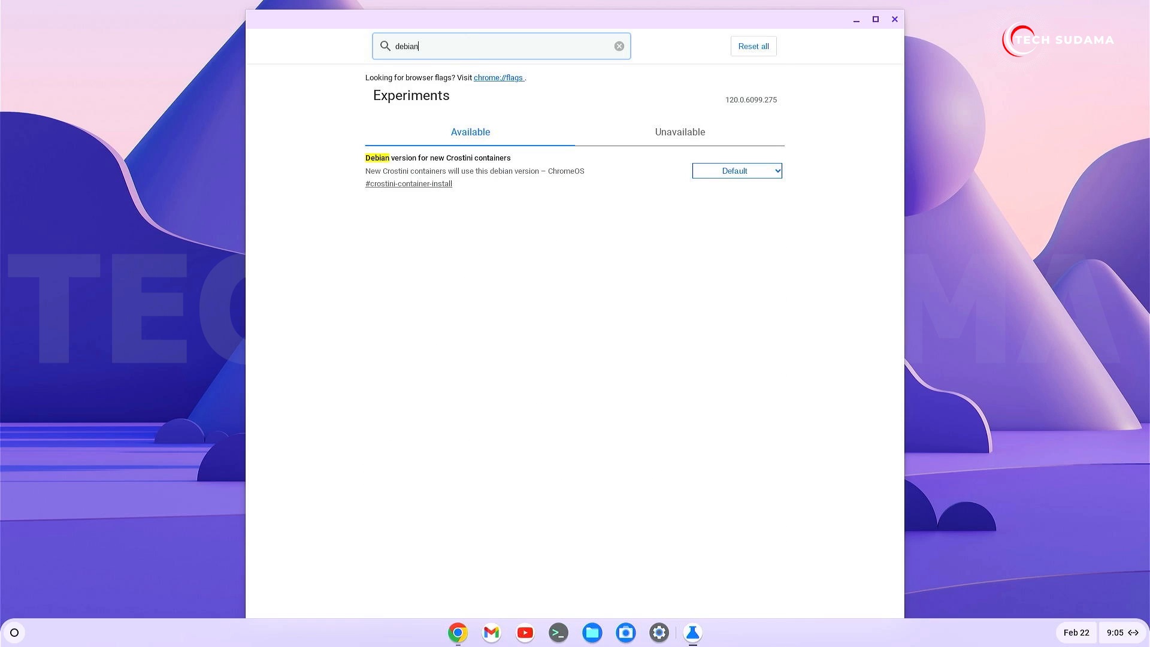
{"action": "left_click", "coordinate": [737, 171]}
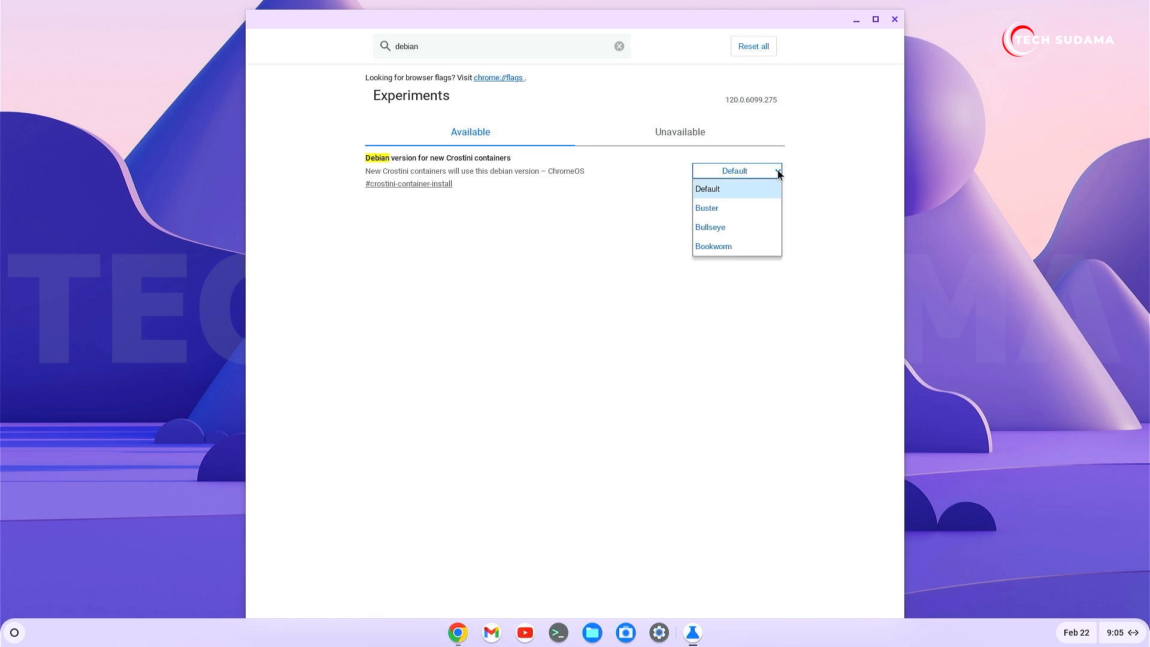
{"action": "left_click", "coordinate": [714, 246]}
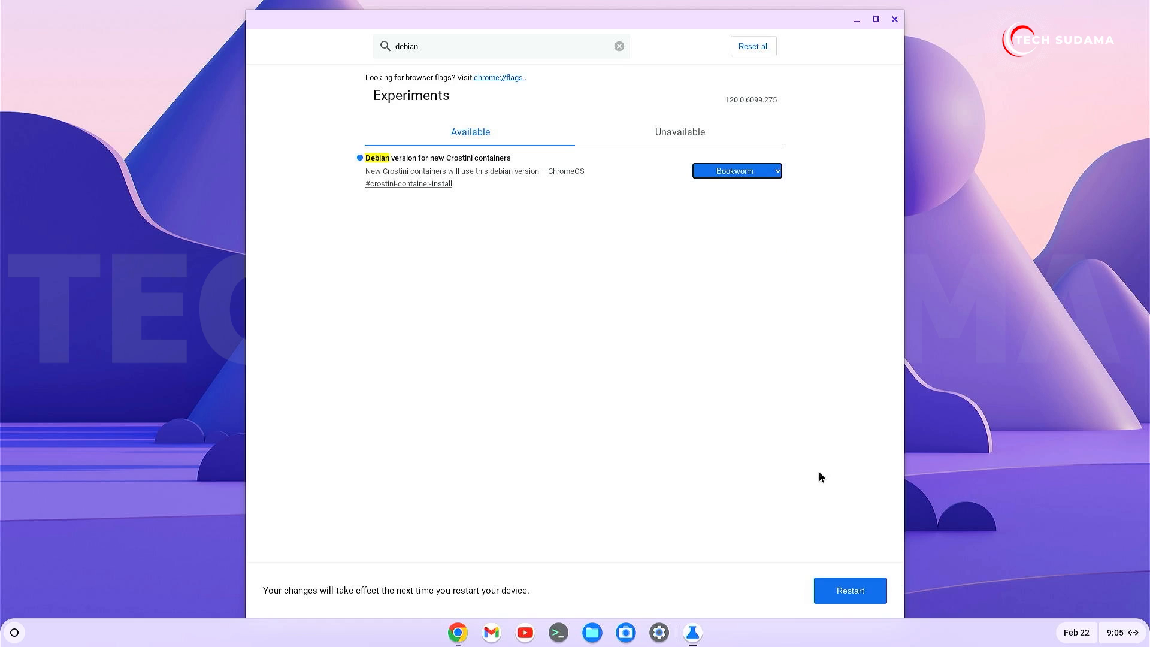
{"action": "left_click", "coordinate": [850, 591]}
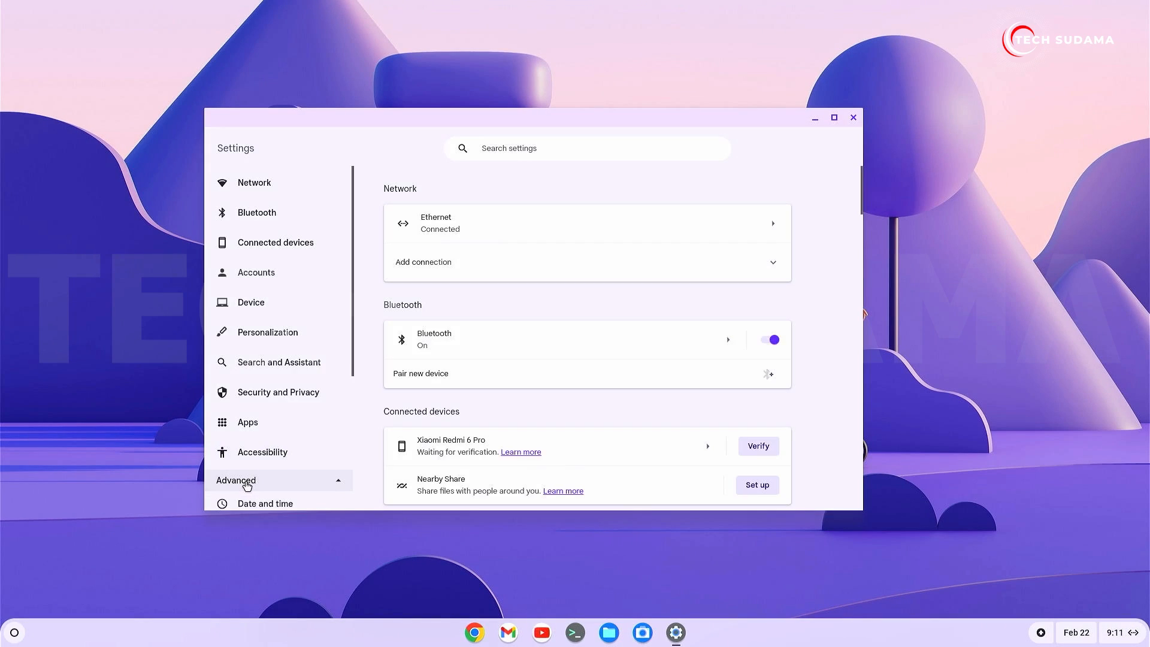
Install the Linux development environment with username 'techsudama' and an enlarged custom disk size
{"action": "left_click", "coordinate": [260, 405]}
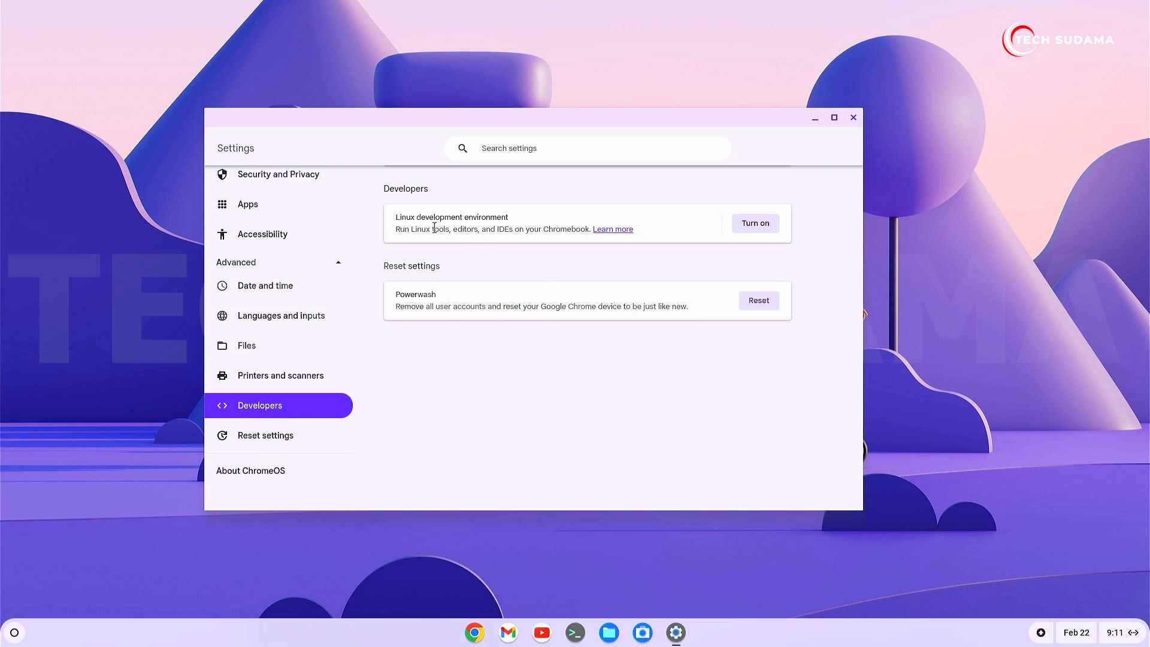
{"action": "left_click", "coordinate": [755, 223]}
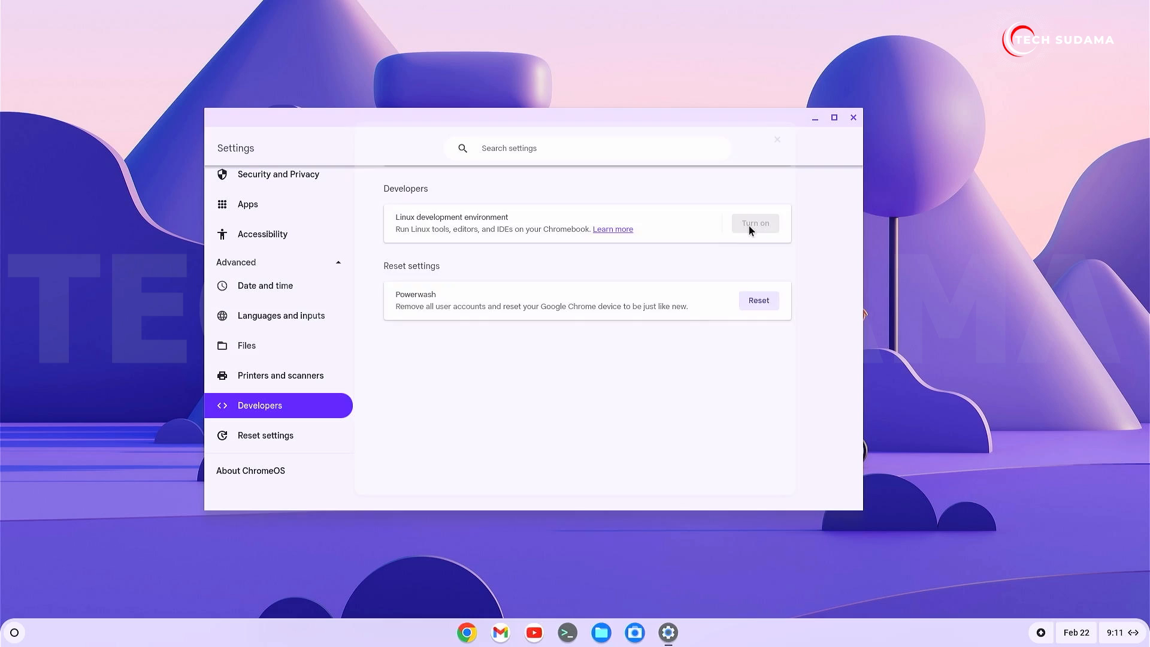
{"action": "left_click", "coordinate": [756, 222]}
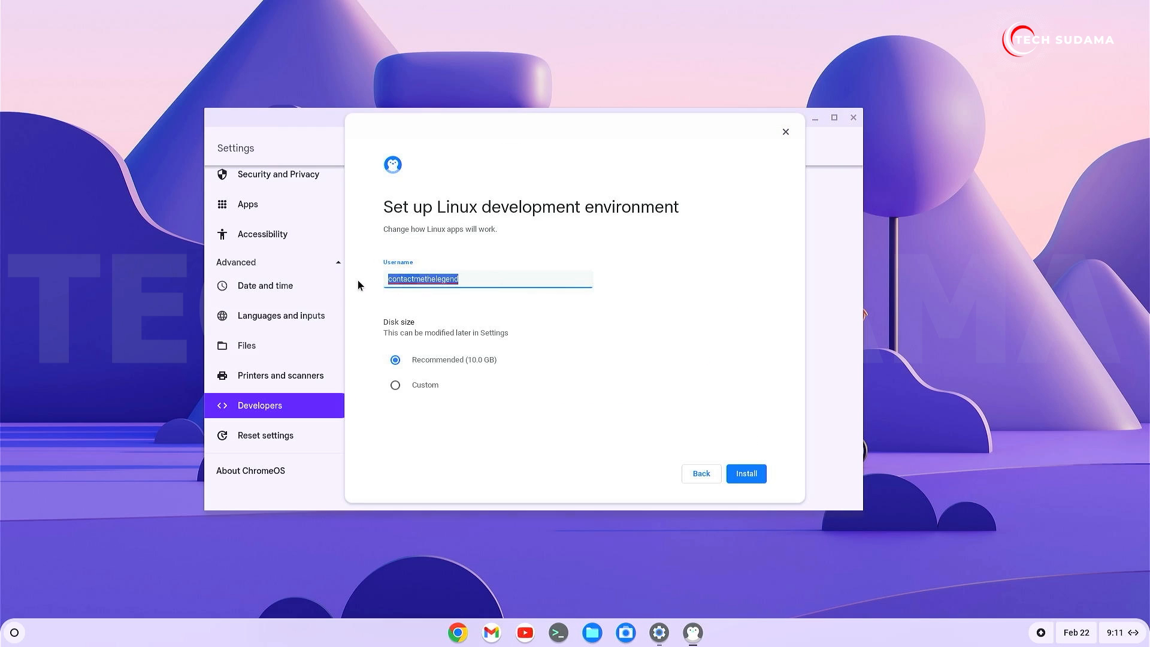
{"action": "type", "text": "techsudama"}
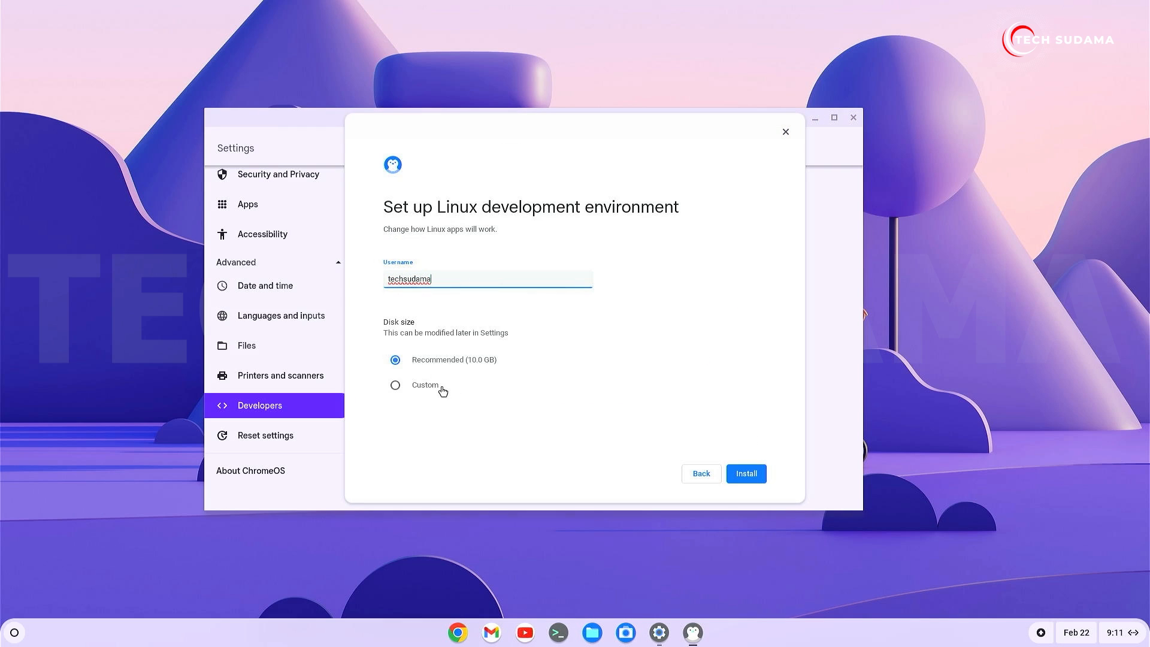
{"action": "left_click", "coordinate": [395, 385]}
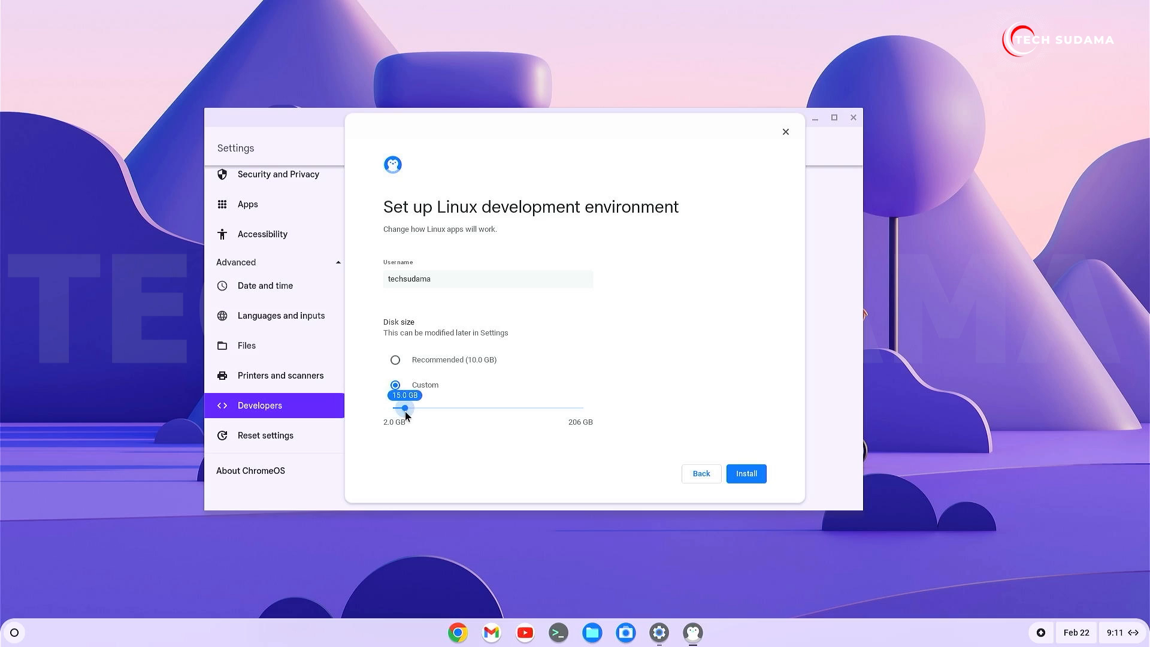
{"action": "left_click_drag", "start_coordinate": [404, 408], "coordinate": [484, 408]}
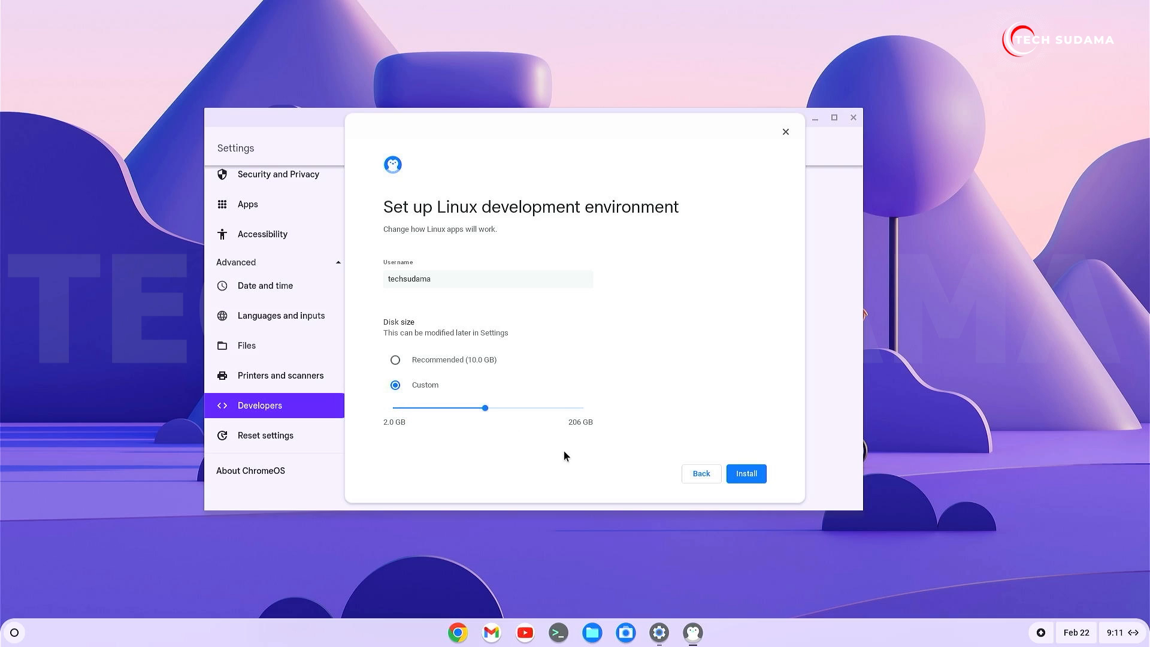
{"action": "left_click", "coordinate": [747, 473]}
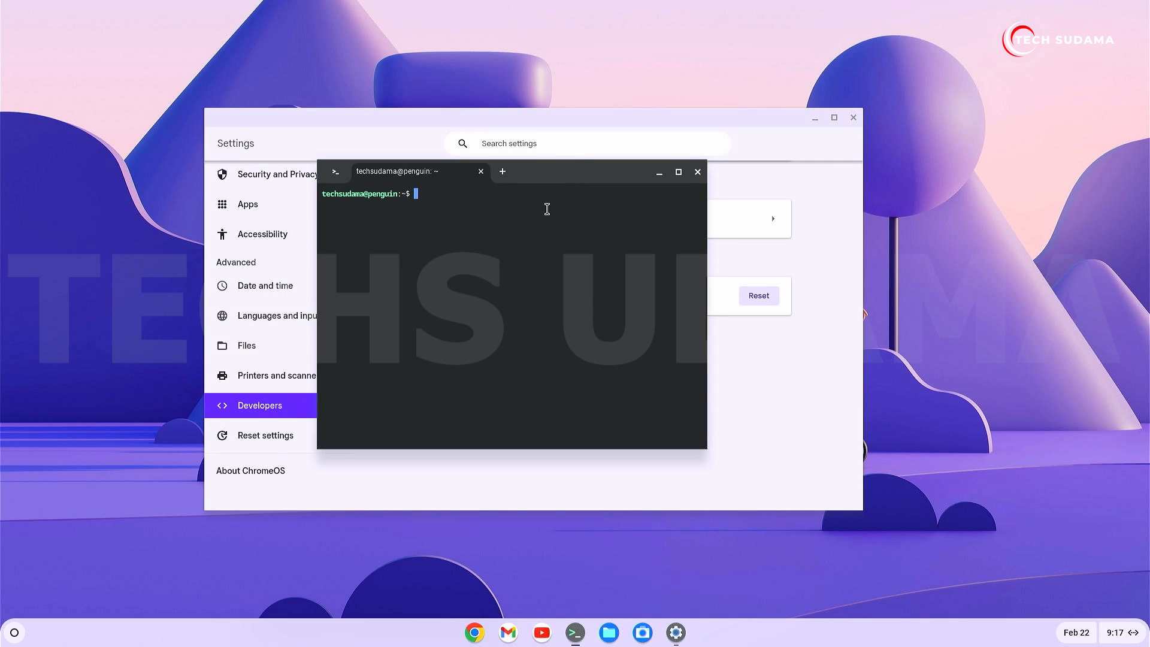
Run 'sudo apt update' and 'sudo apt upgrade' to update the Debian packages
{"action": "type", "text": "sudo apt update"}
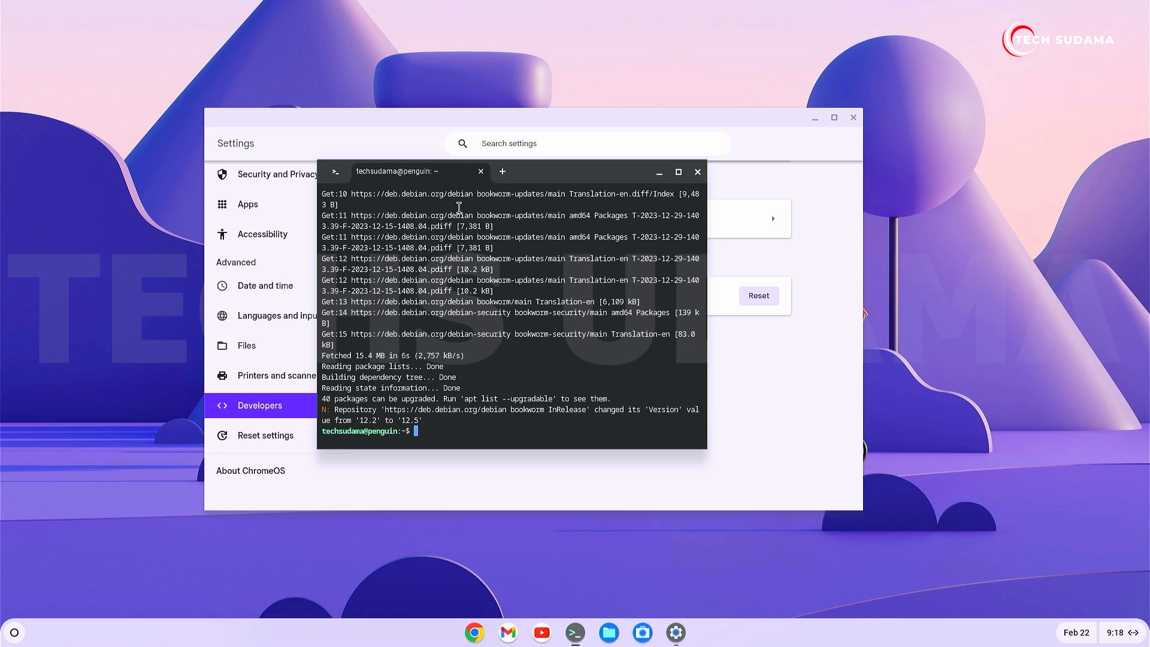
{"action": "type", "text": "sudo apt upgrade"}
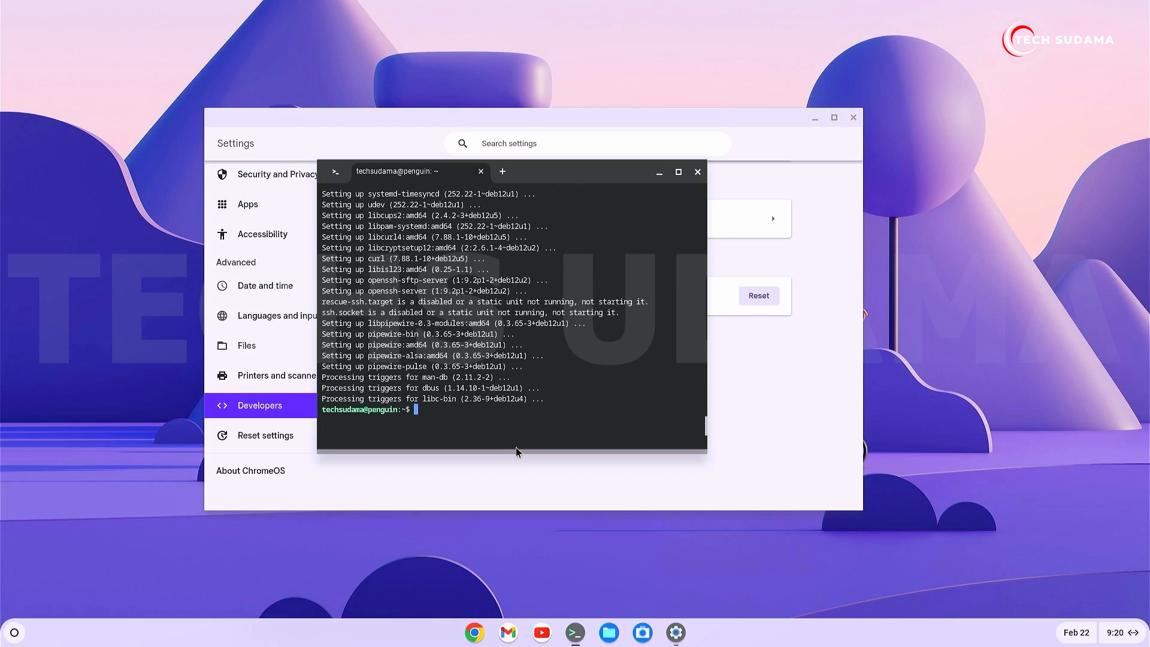
{"action": "left_click", "coordinate": [854, 117]}
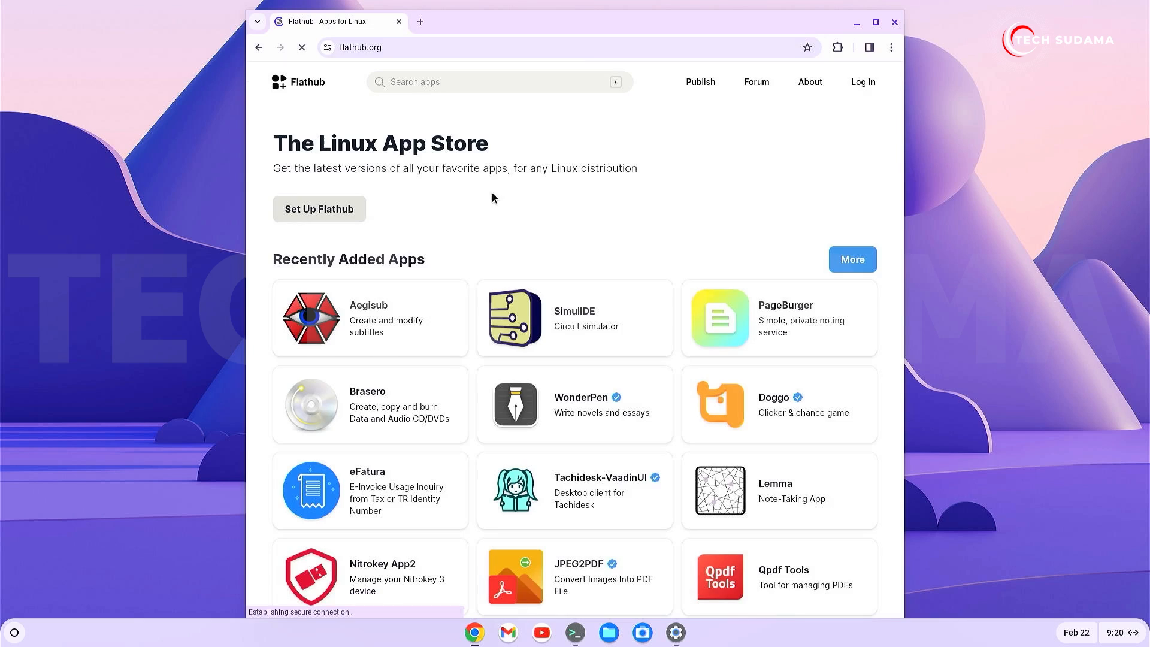
Open Flathub's Chrome OS setup instructions and return to the Linux terminal
{"action": "left_click", "coordinate": [319, 209]}
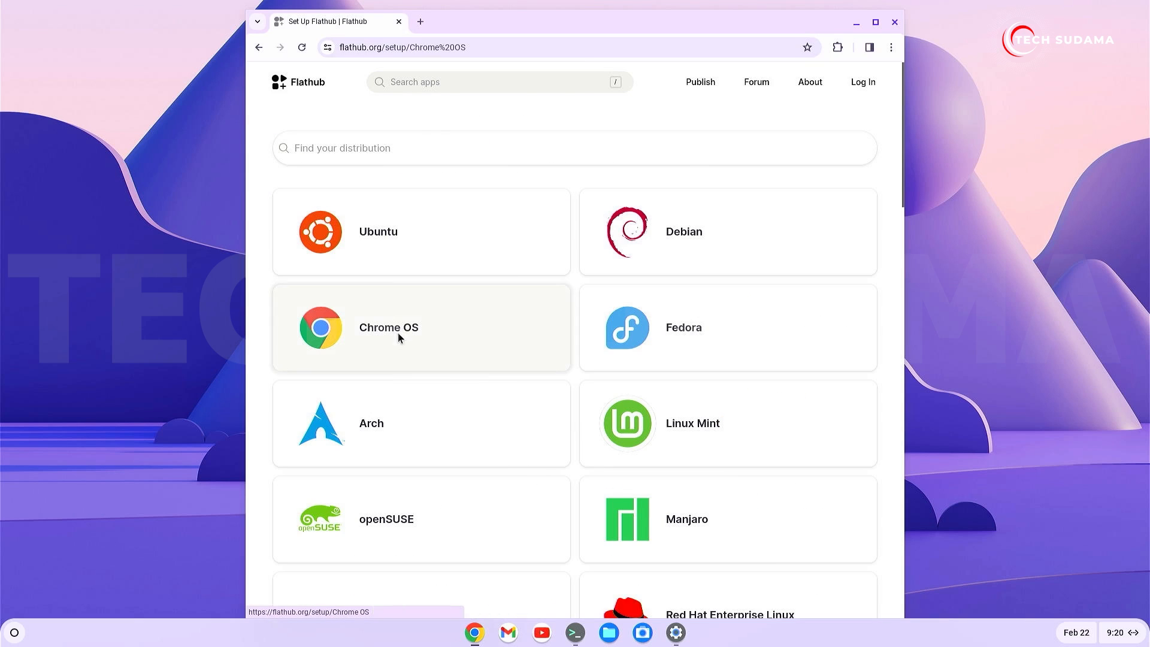
{"action": "left_click", "coordinate": [388, 327]}
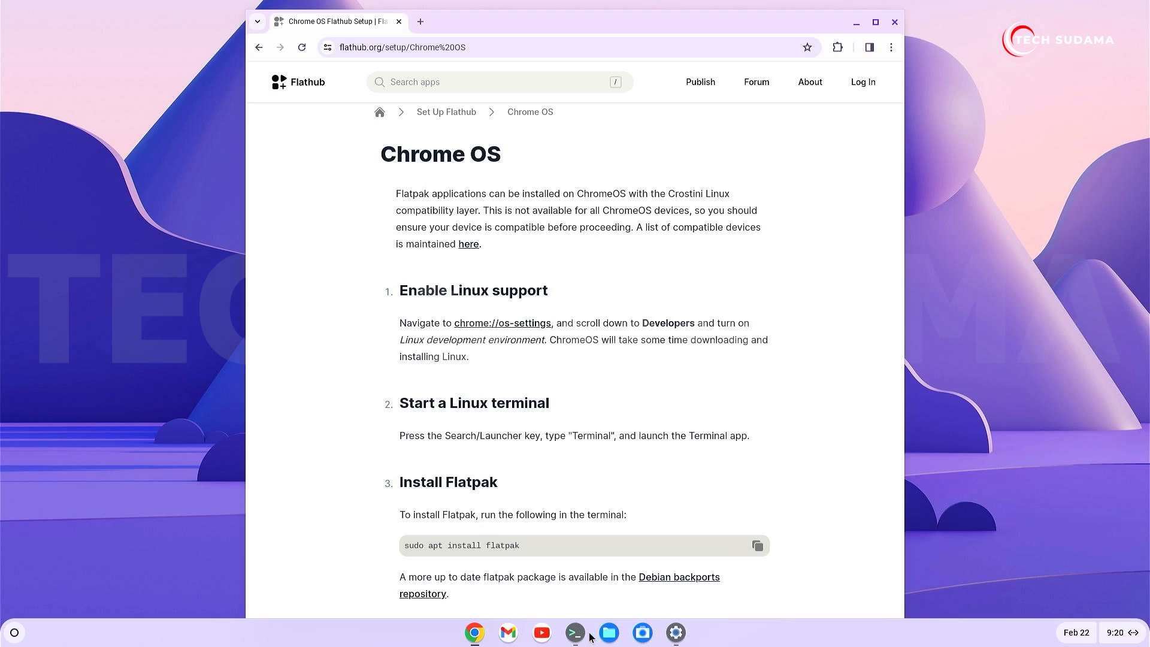
{"action": "left_click", "coordinate": [575, 632]}
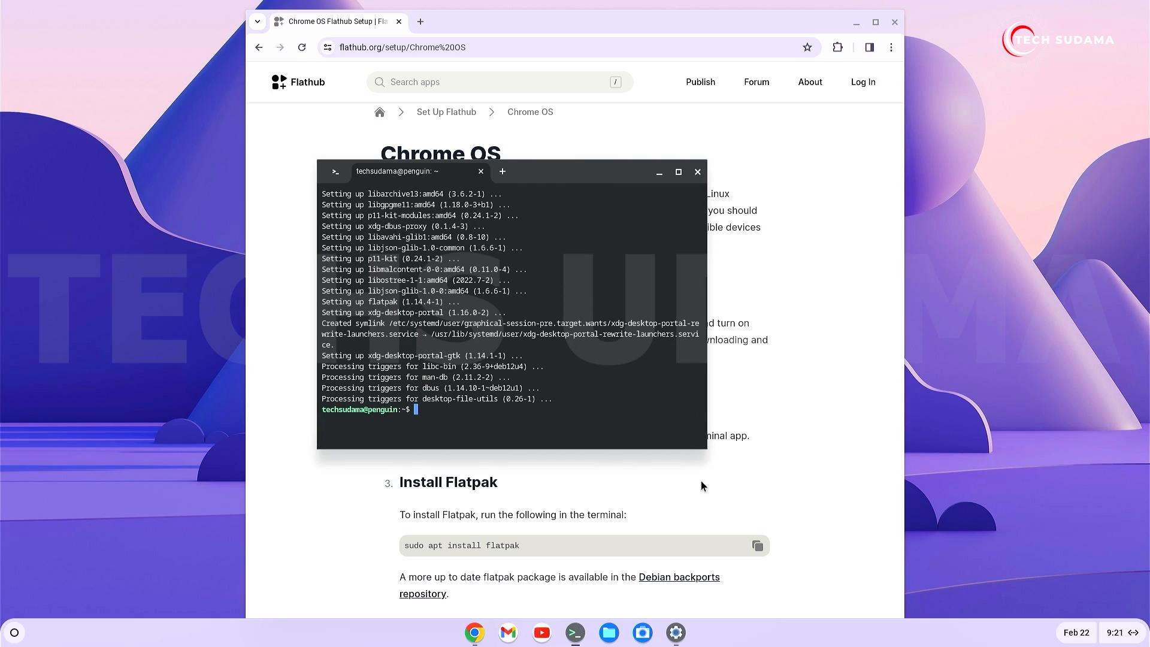
Add the Flathub remote with 'flatpak --user remote-add --if-not-exists flathub'
{"action": "left_click", "coordinate": [697, 172]}
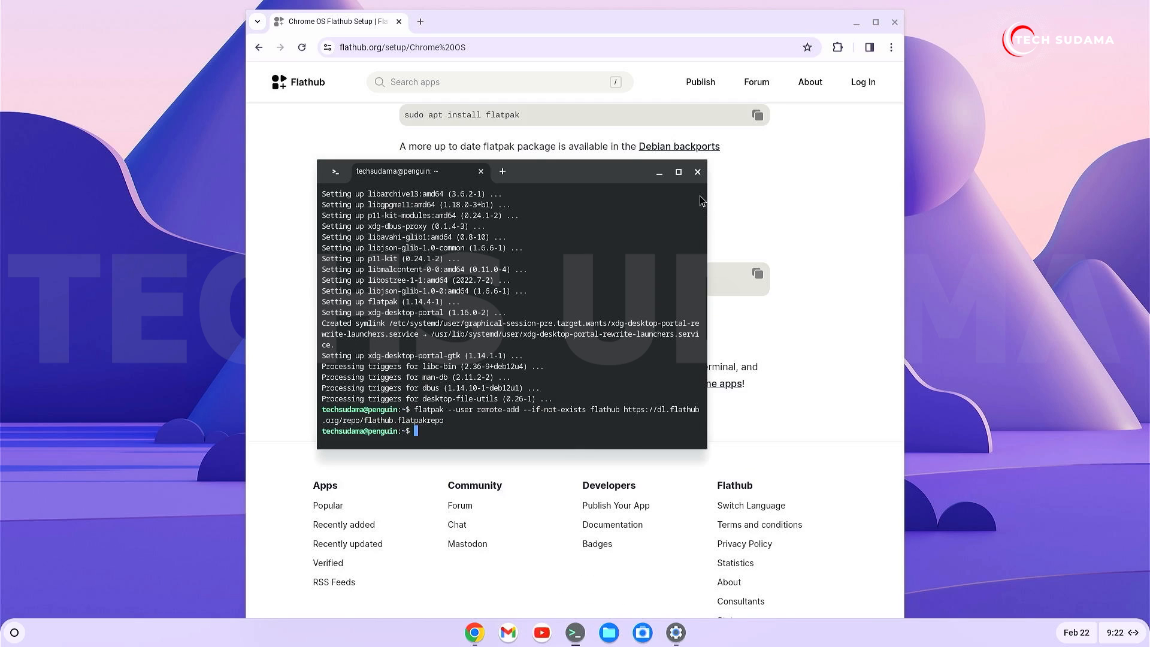
{"action": "left_click", "coordinate": [697, 172]}
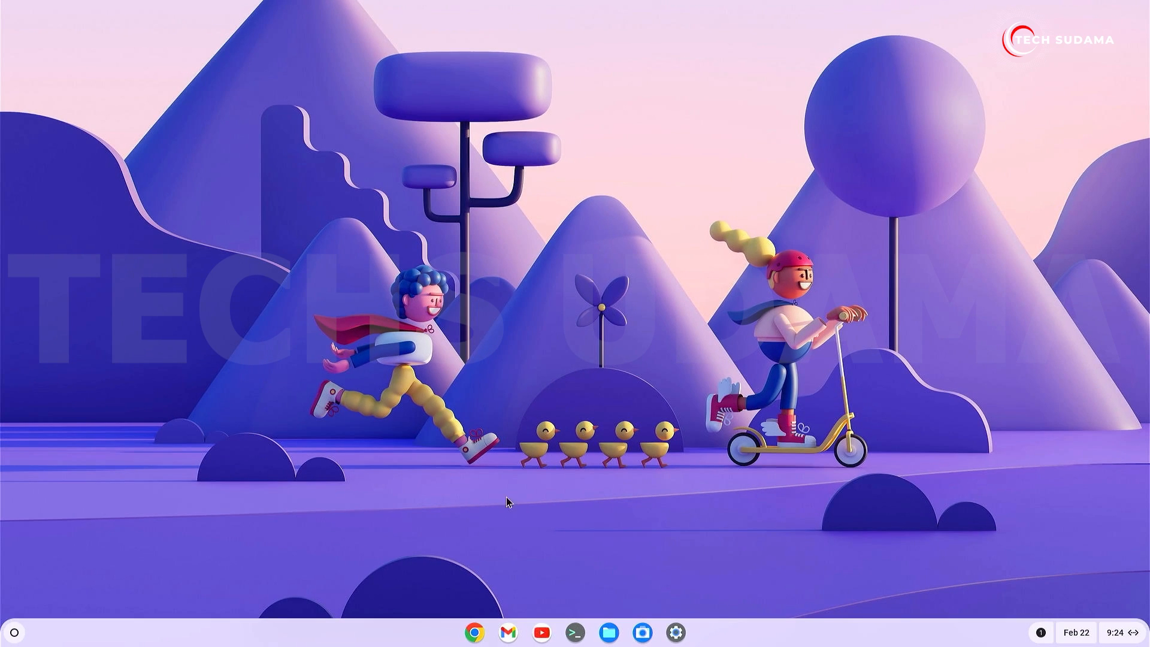
Search Flathub for 'steam' and show the Steam page's manual install commands
{"action": "left_click", "coordinate": [475, 633]}
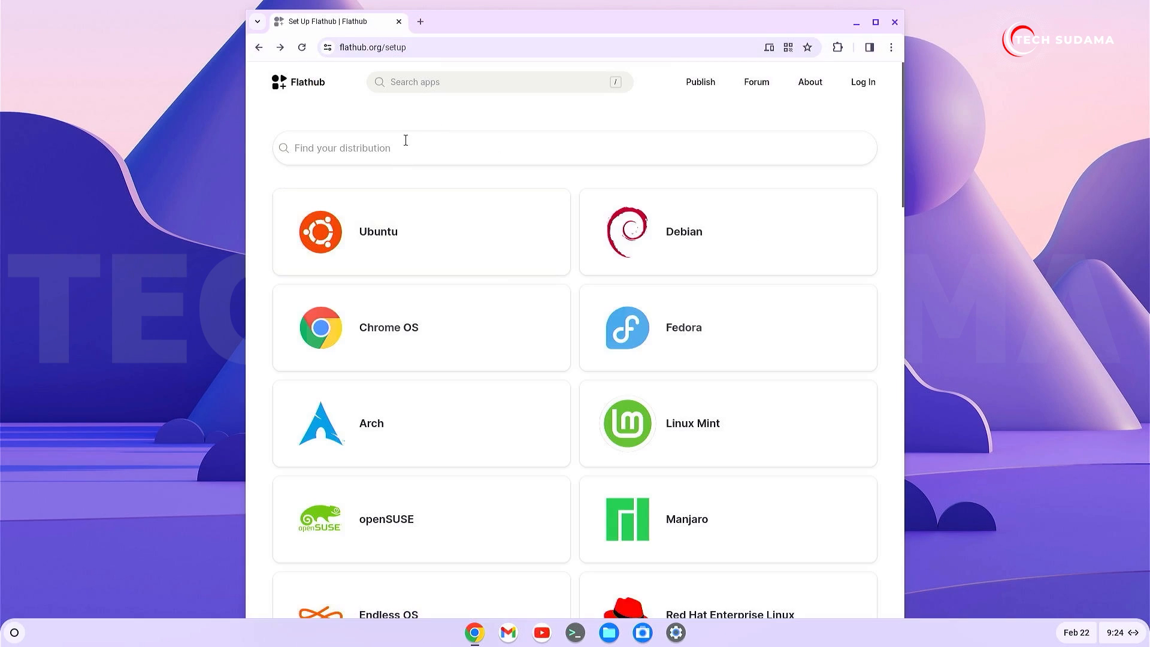
{"action": "type", "text": "steam"}
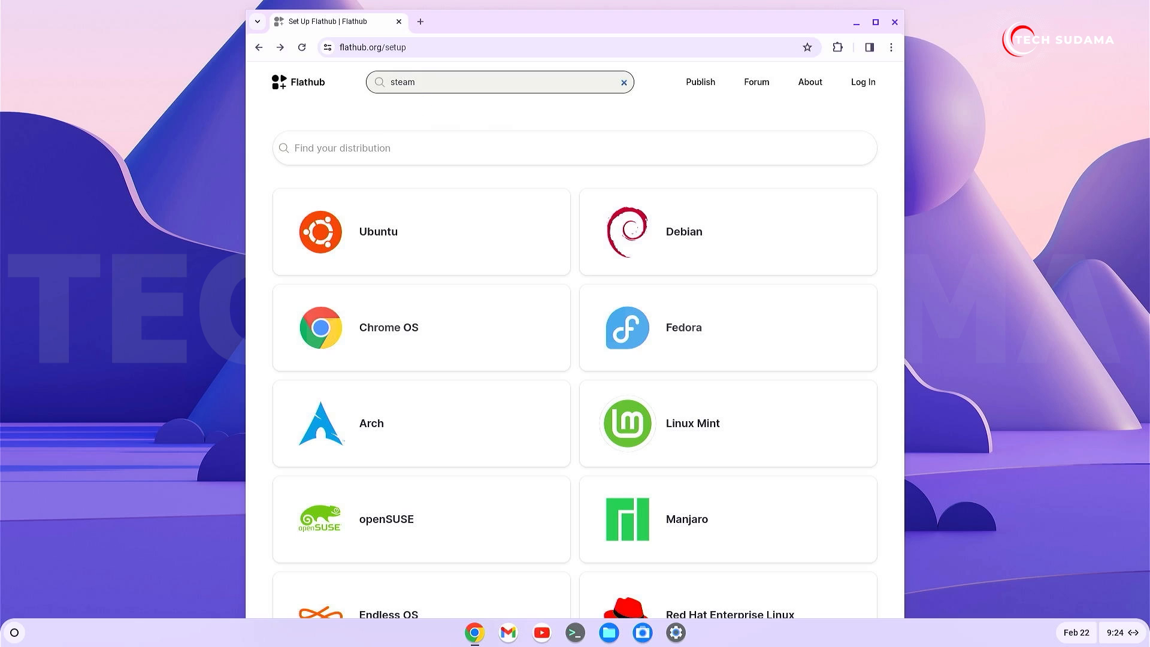
{"action": "mouse_move", "coordinate": [417, 114]}
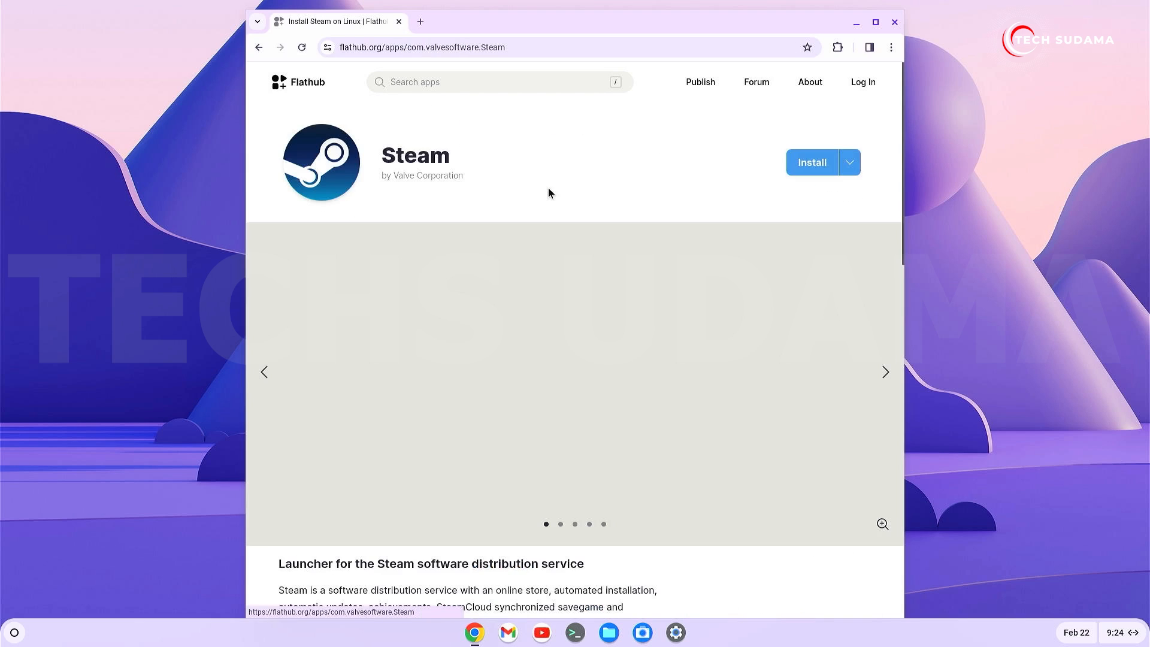
{"action": "left_click", "coordinate": [850, 163]}
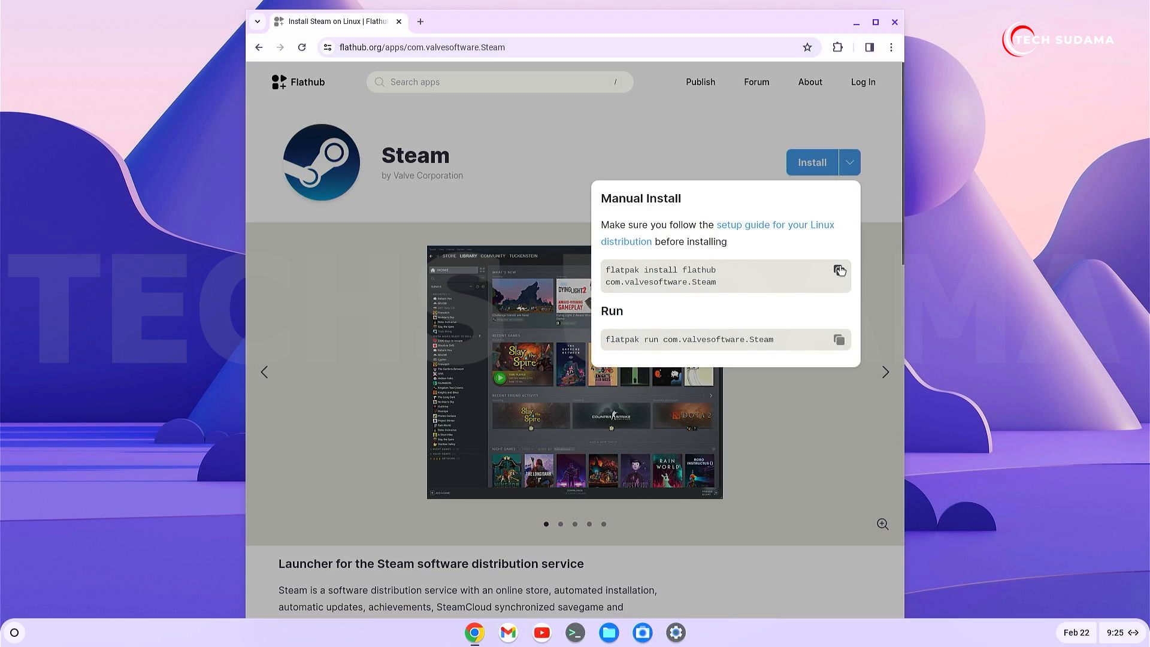
{"action": "mouse_move", "coordinate": [574, 633]}
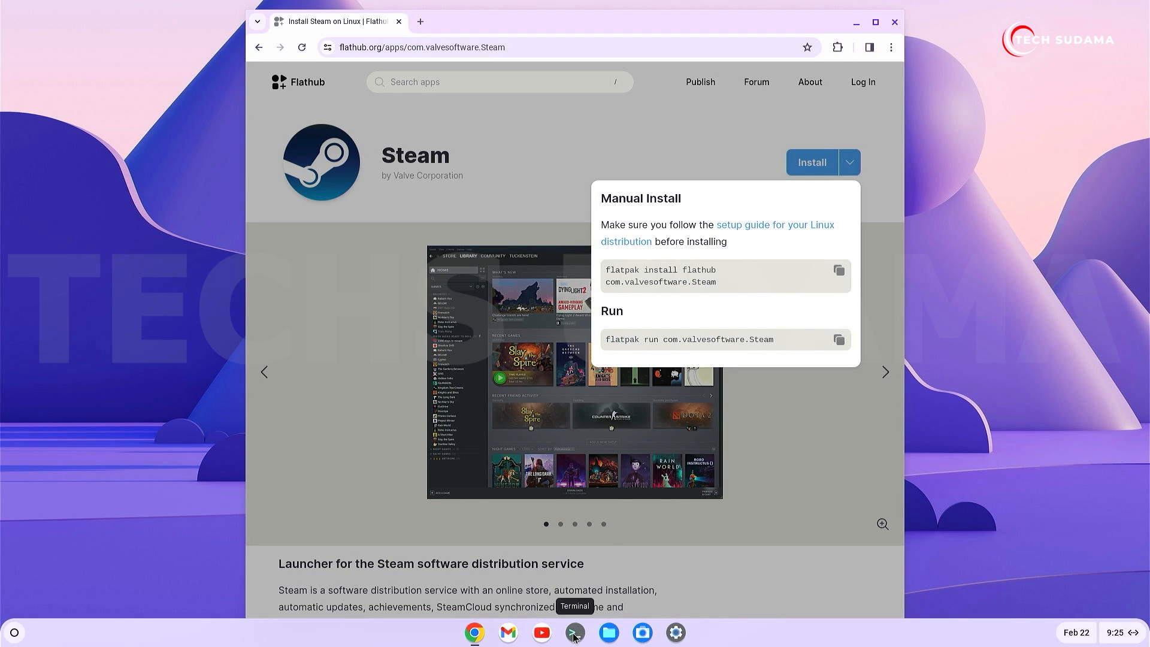
Install com.valvesoftware.Steam via flatpak, confirm with y, and open the app launcher
{"action": "left_click", "coordinate": [575, 633]}
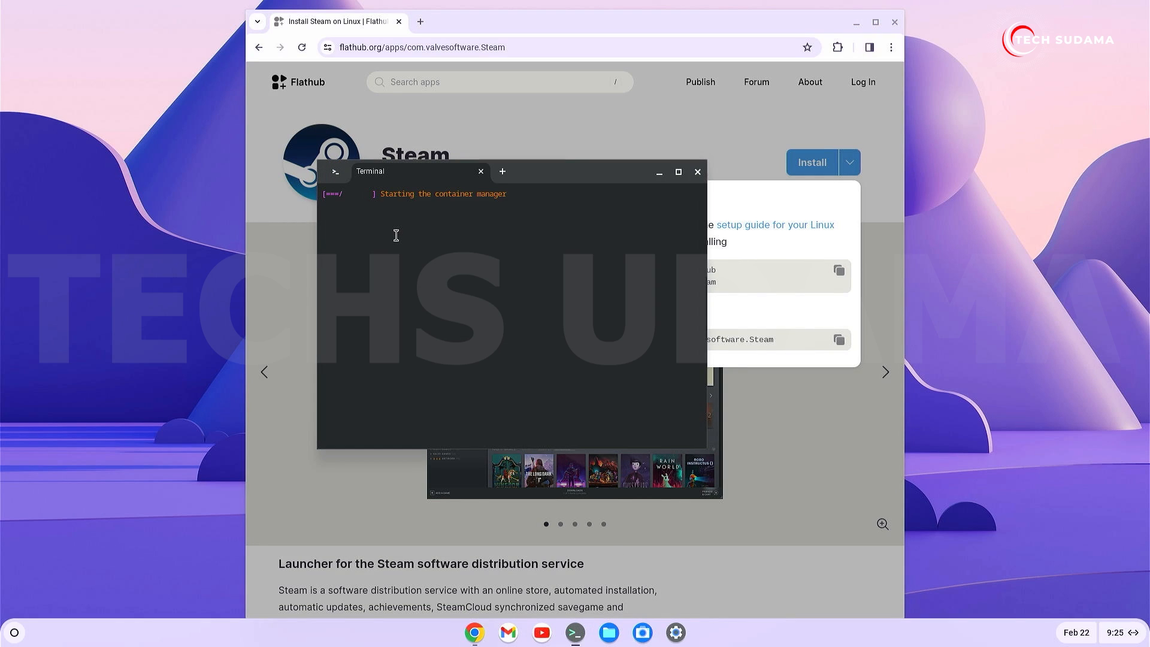
{"action": "type", "text": "flatpak install flathub com.valvesoftware.Steam"}
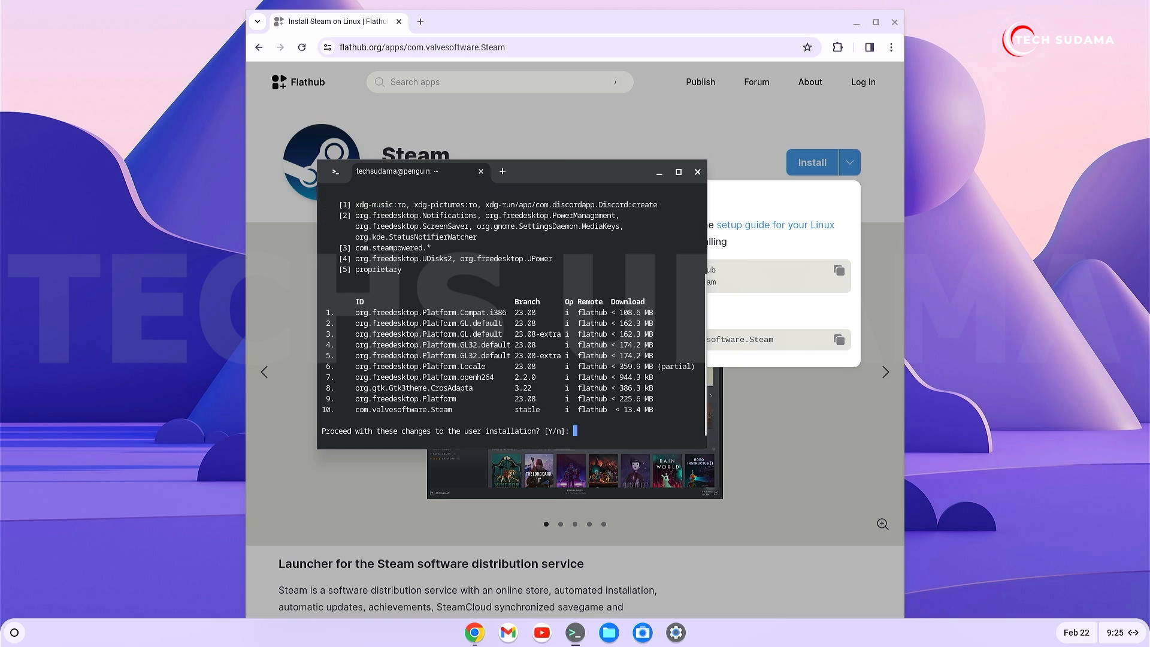
{"action": "type", "text": "y"}
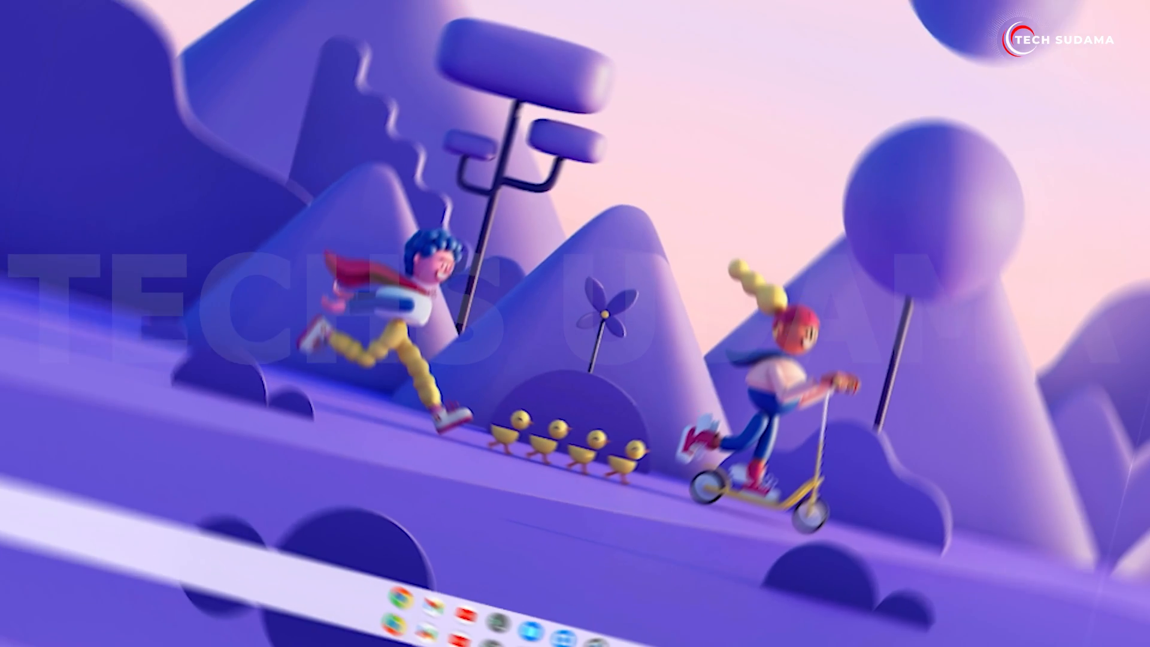
{"action": "left_click", "coordinate": [12, 633]}
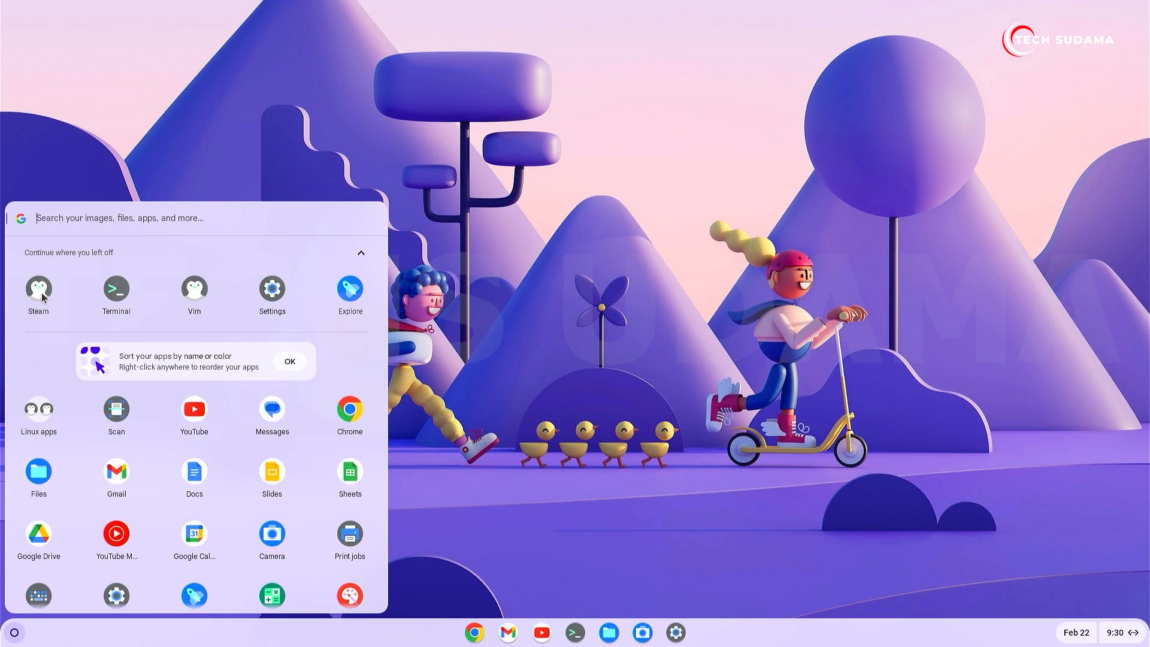